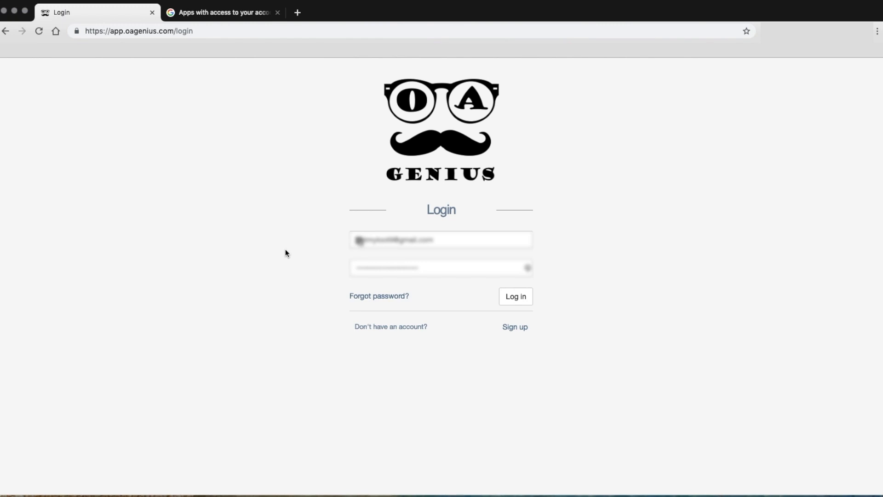
mouse_move(652, 282)
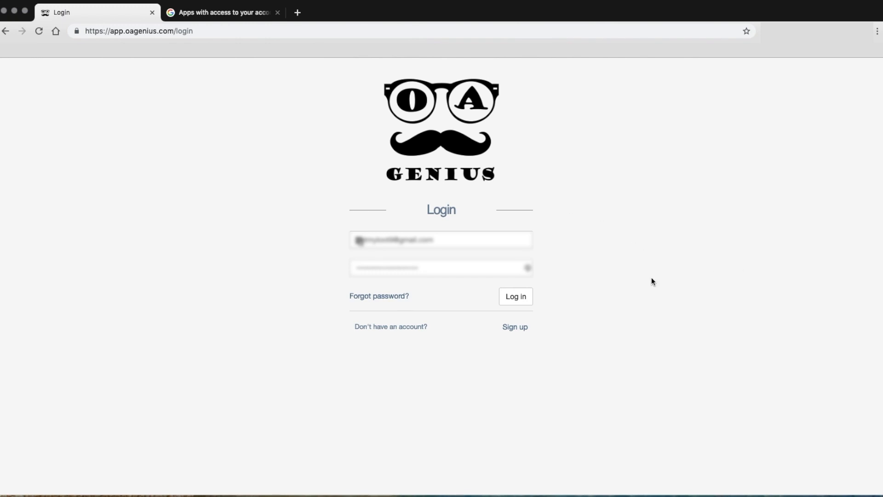
Submit the OA Genius login with the pre-filled email and password.
click(515, 297)
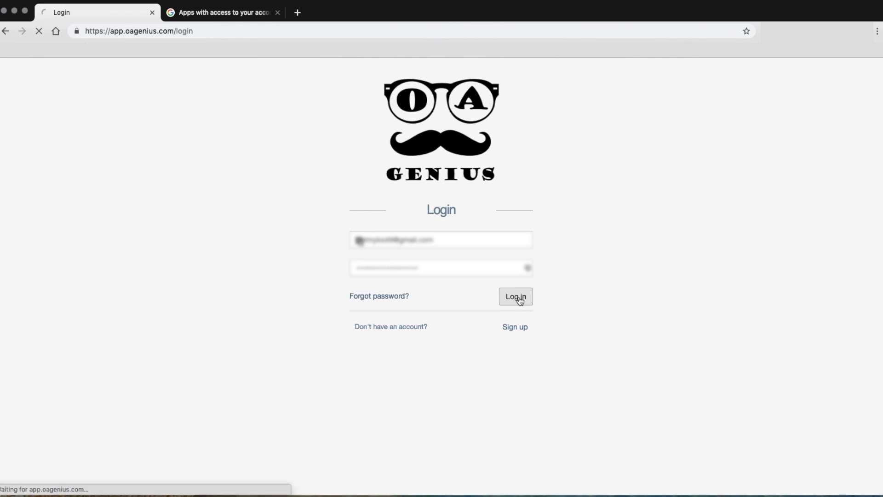
Go from the Orders dashboard to the account Settings page.
click(514, 296)
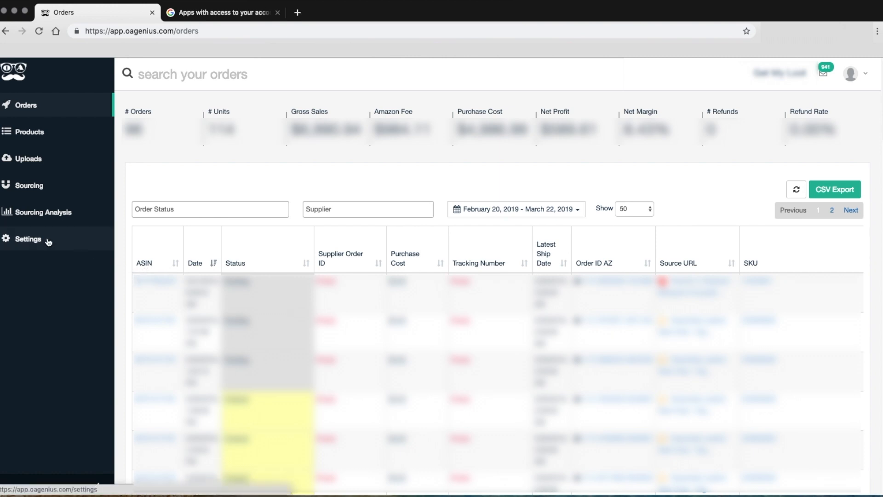
click(28, 239)
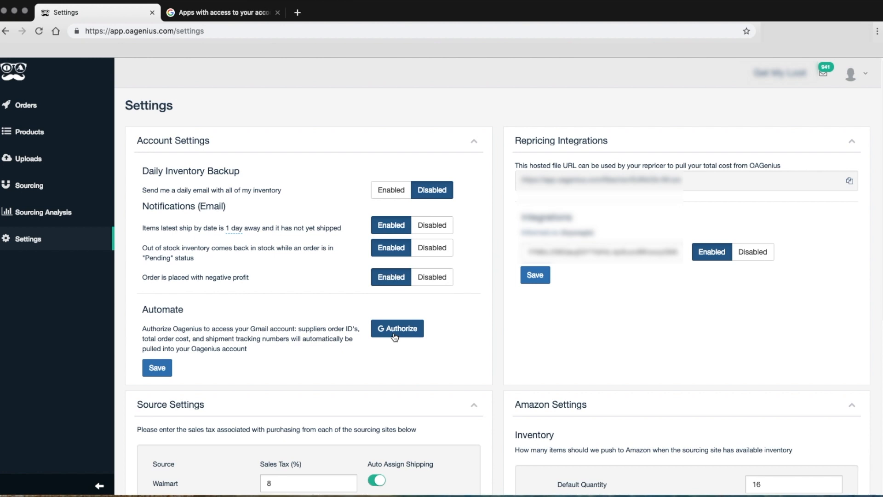
click(397, 328)
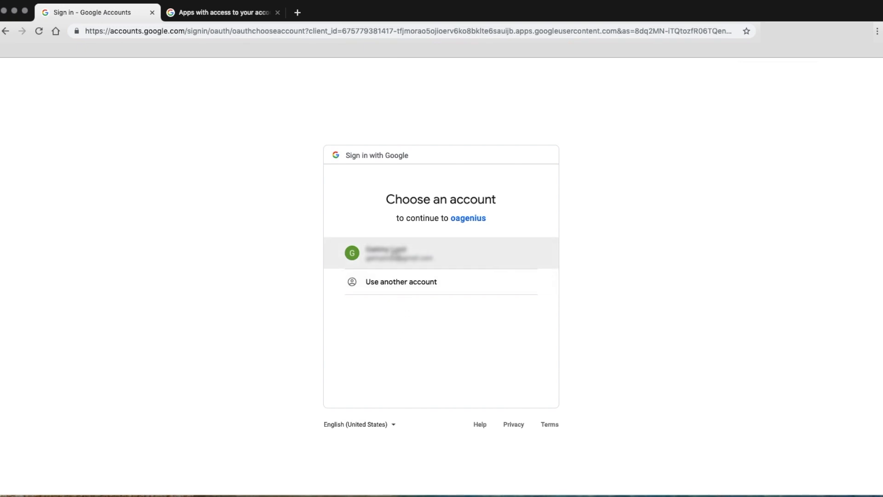
Choose the Google account and allow oagenius to view email messages and settings.
click(441, 253)
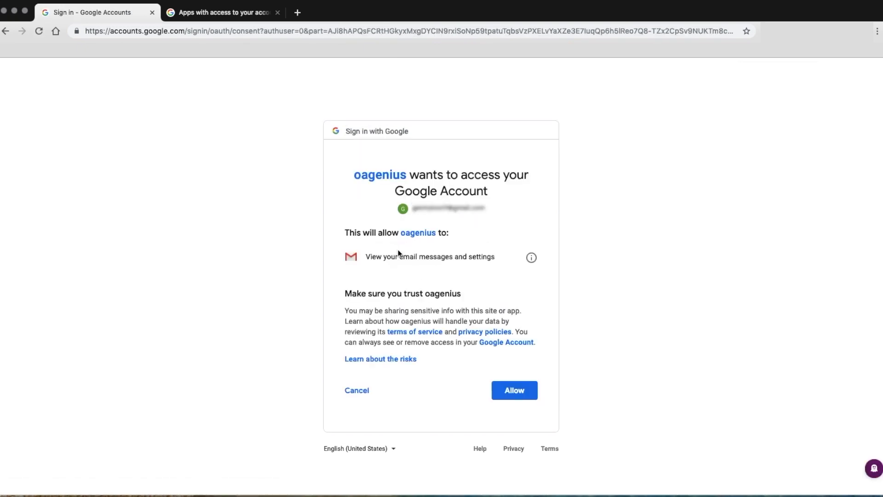
mouse_move(419, 239)
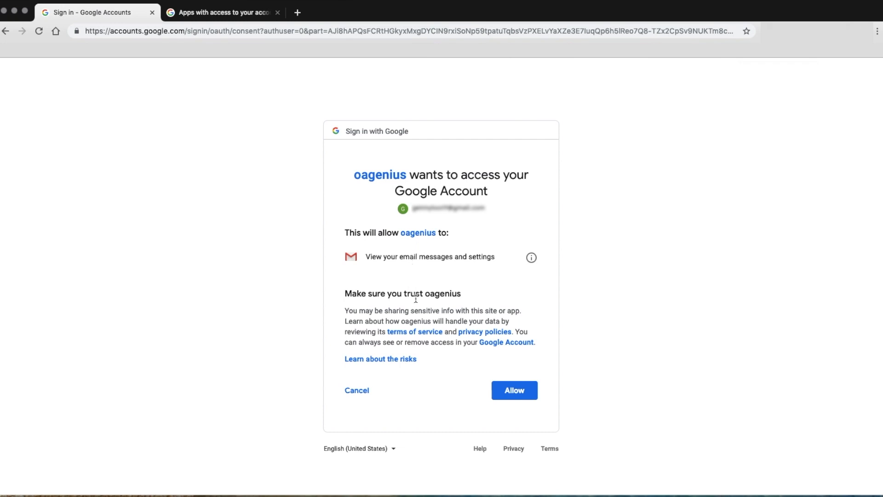
click(513, 390)
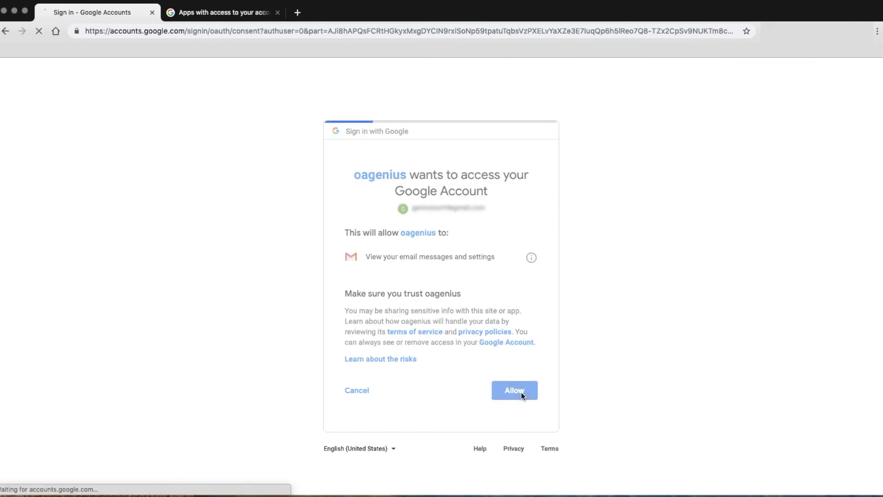
click(514, 391)
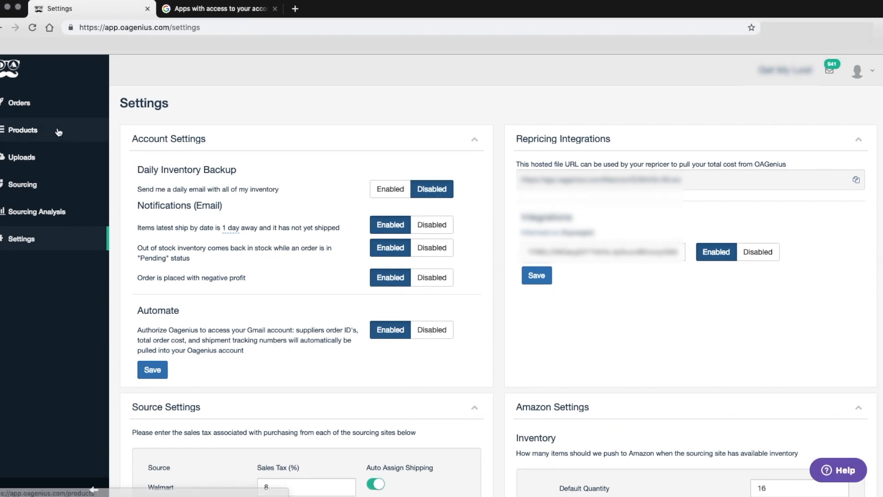
mouse_move(44, 111)
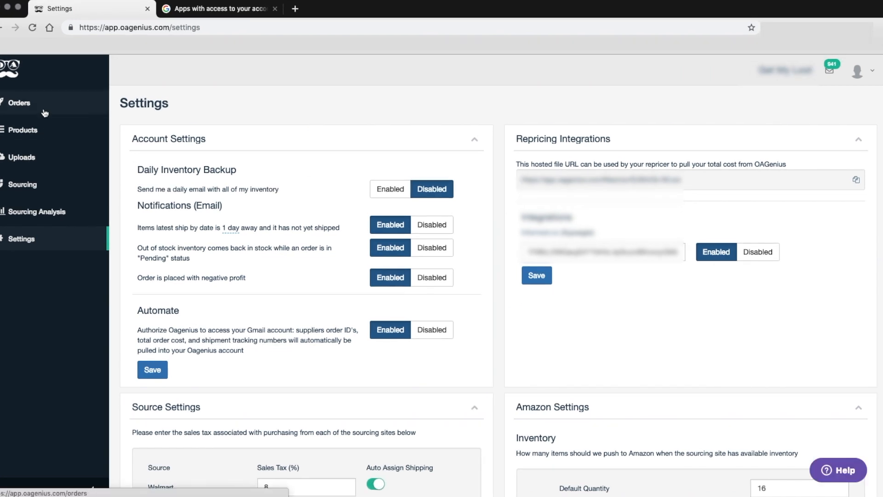
With Automate shown as Enabled, return to the Orders list.
click(19, 102)
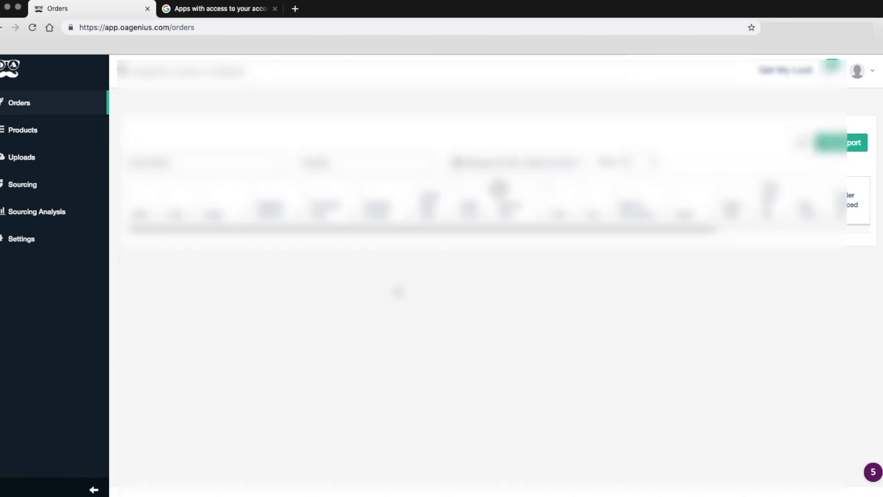